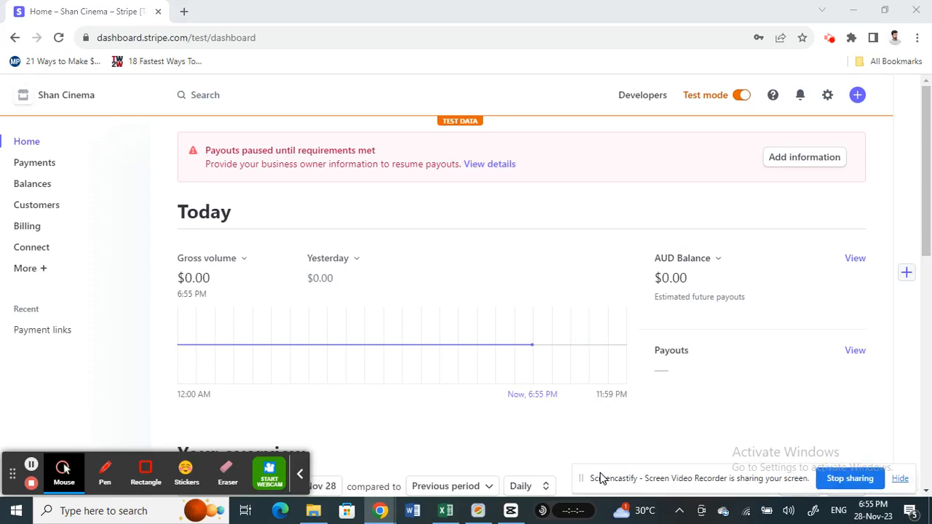
pyautogui.moveTo(326, 215)
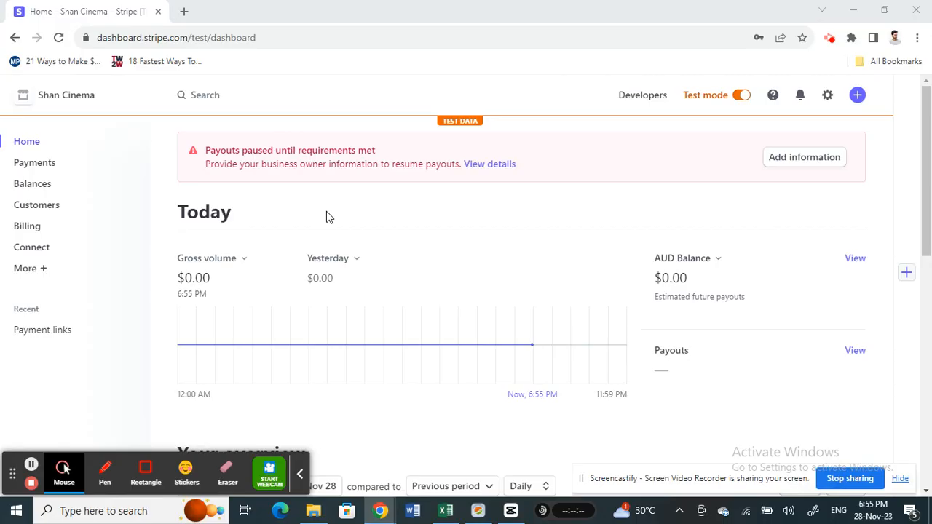
pyautogui.moveTo(928, 83)
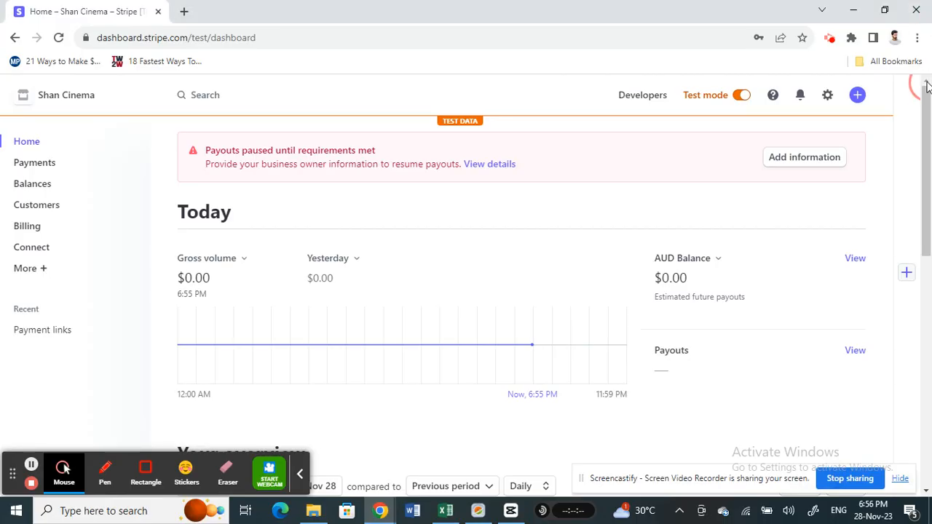
pyautogui.moveTo(551, 141)
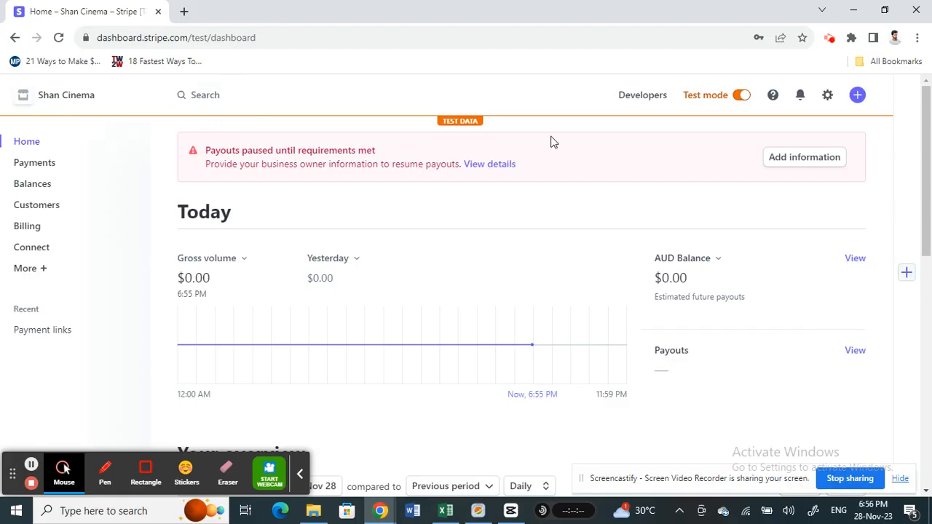
pyautogui.moveTo(927, 83)
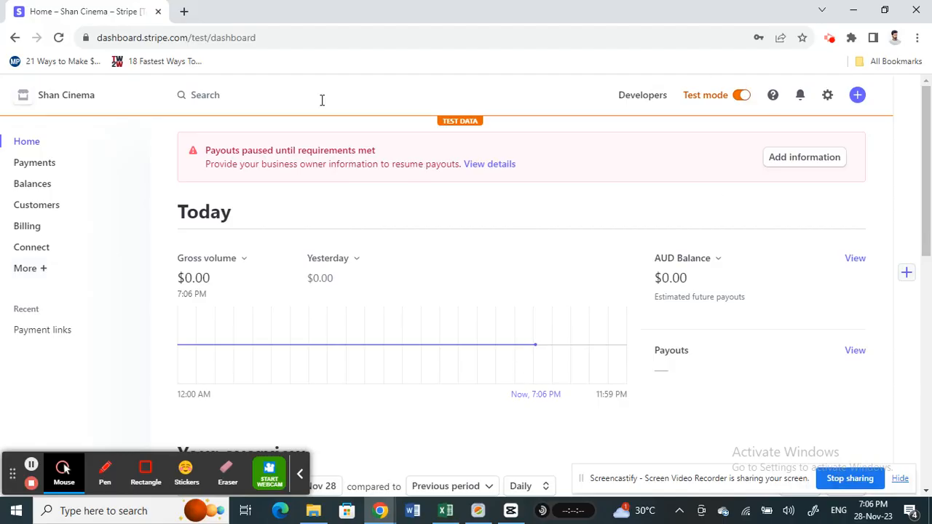
pyautogui.moveTo(828, 95)
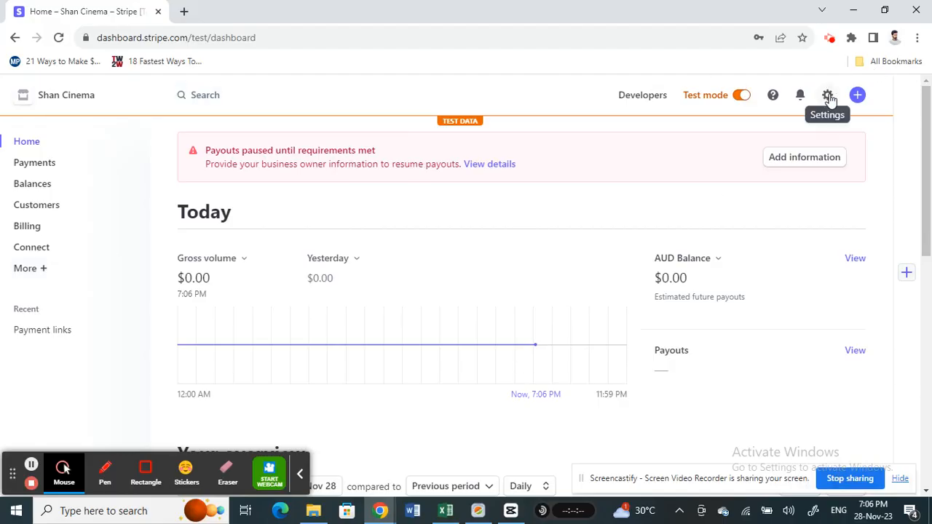
# - Navigate from the gear menu to the Connect settings page listing Standard, Express and Custom accounts
pyautogui.click(827, 94)
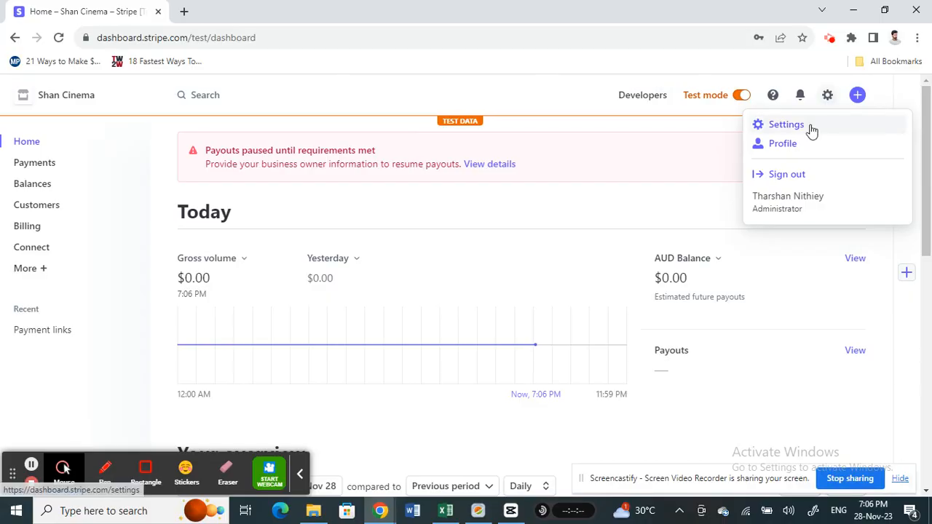
pyautogui.click(786, 124)
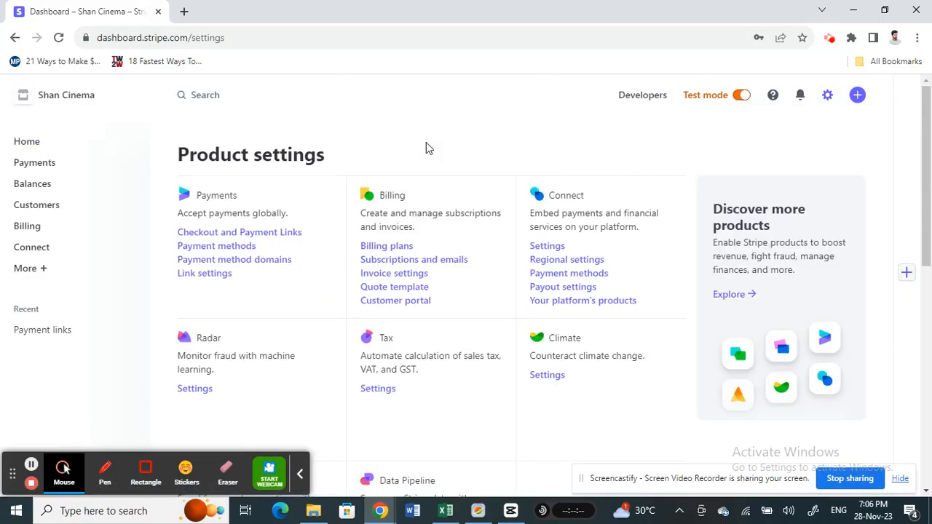
pyautogui.moveTo(566, 259)
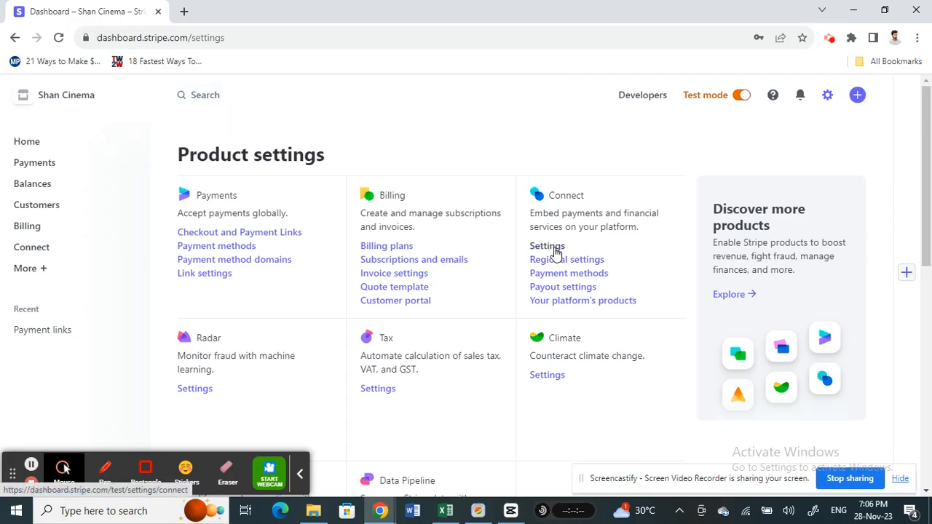
pyautogui.click(548, 245)
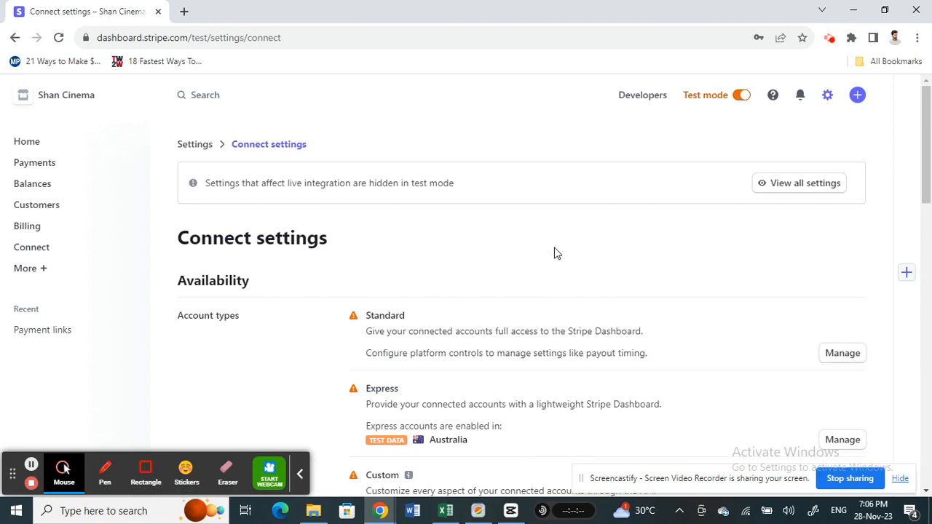
pyautogui.scroll(-3)
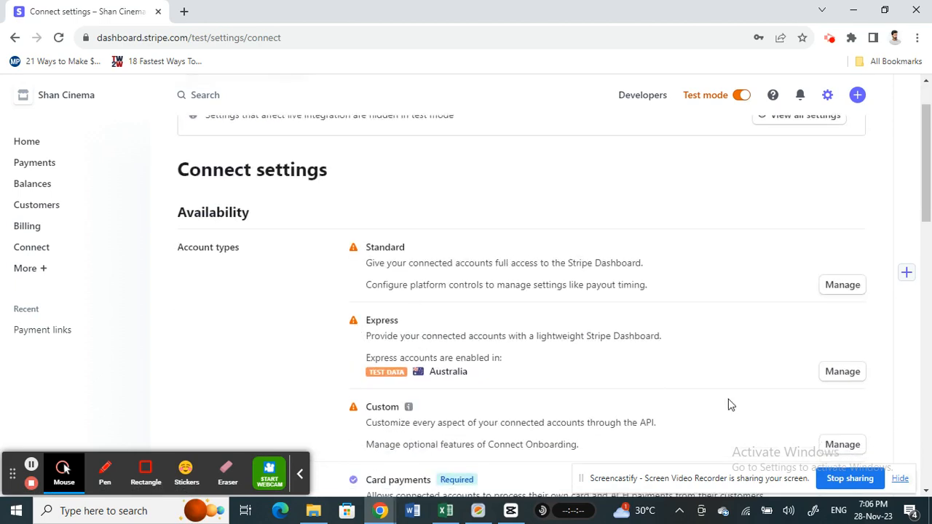
pyautogui.moveTo(842, 371)
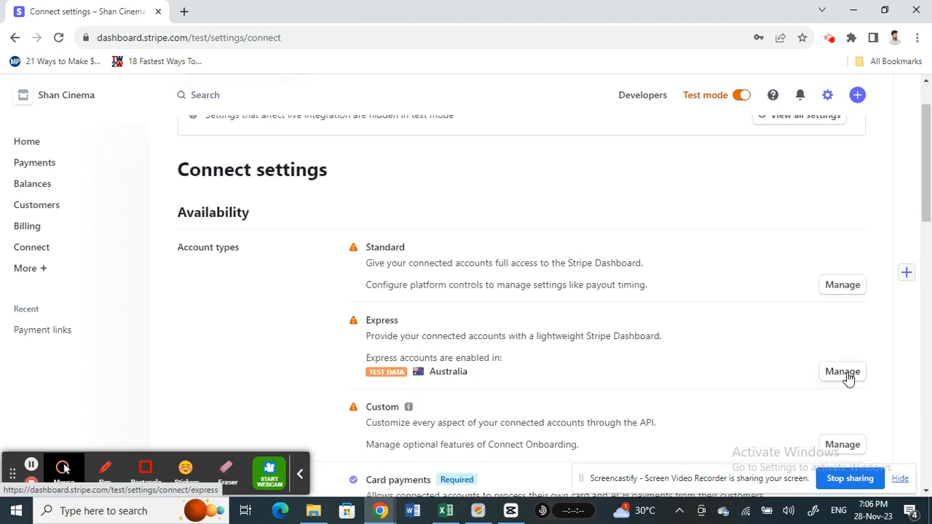
# - Manage the Express setup, reviewing onboarding countries with Australia selected and Transfers among required products
pyautogui.click(842, 372)
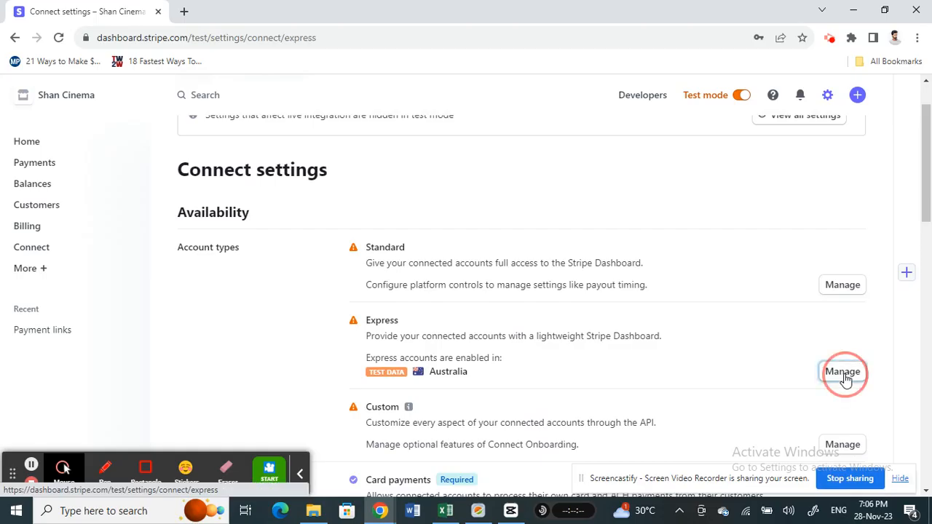
pyautogui.click(842, 372)
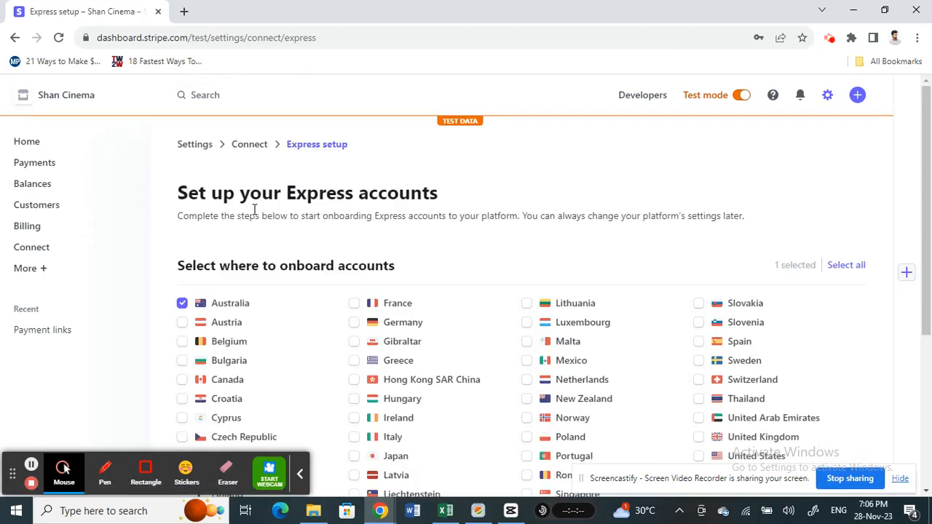
pyautogui.scroll(-3)
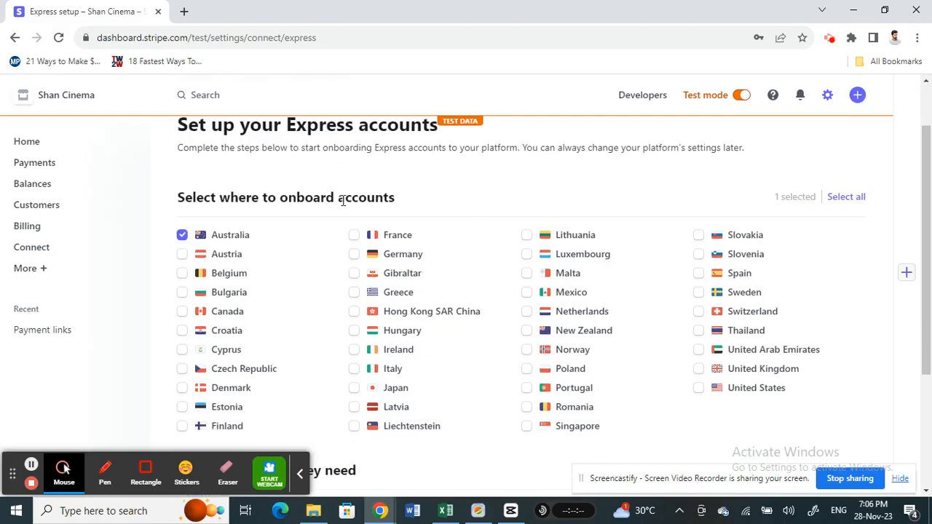
pyautogui.moveTo(425, 253)
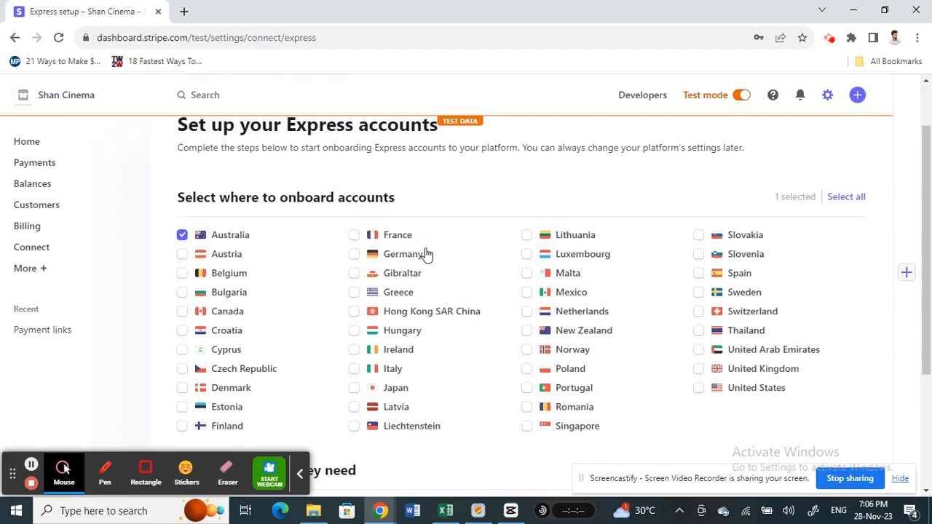
pyautogui.scroll(-3)
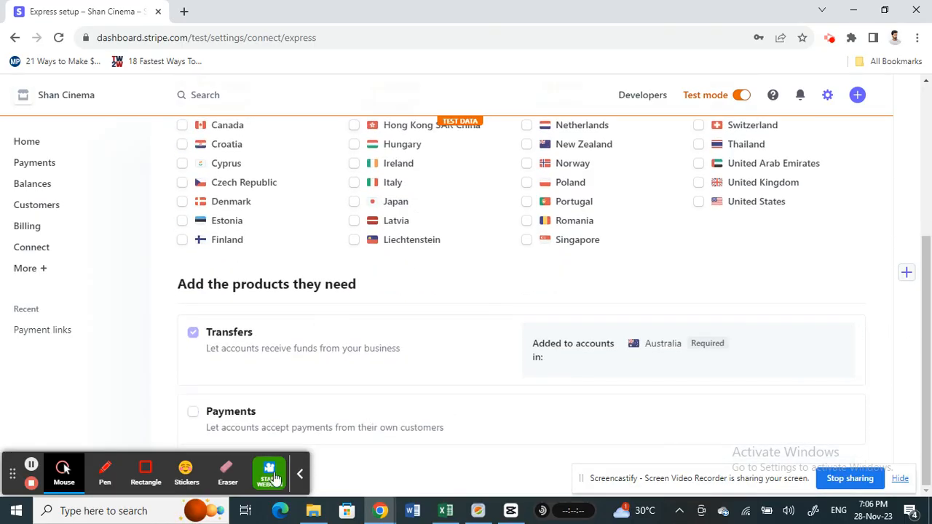
pyautogui.click(300, 473)
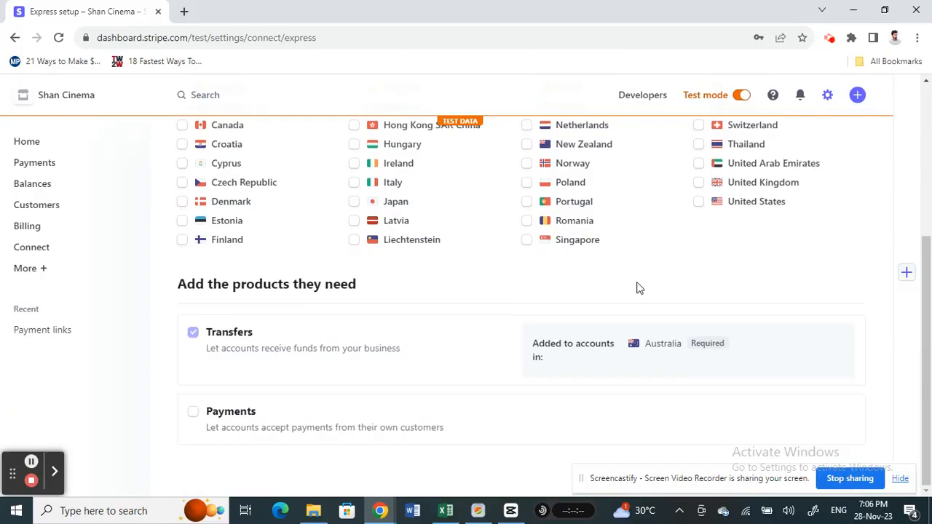
pyautogui.scroll(3)
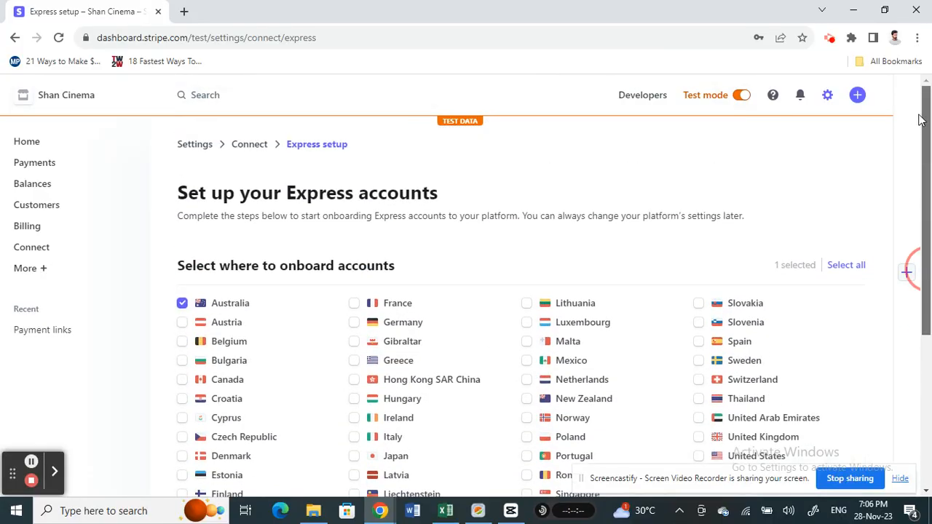